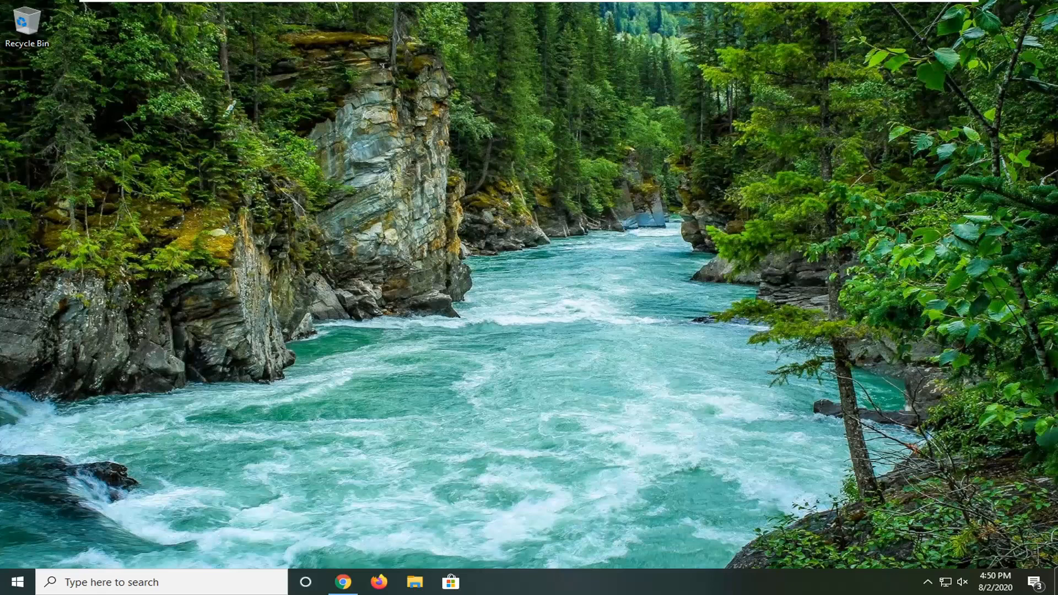
Start a driver update for the Intel gigabit network adapter, browsing this computer for drivers.
type("device manager")
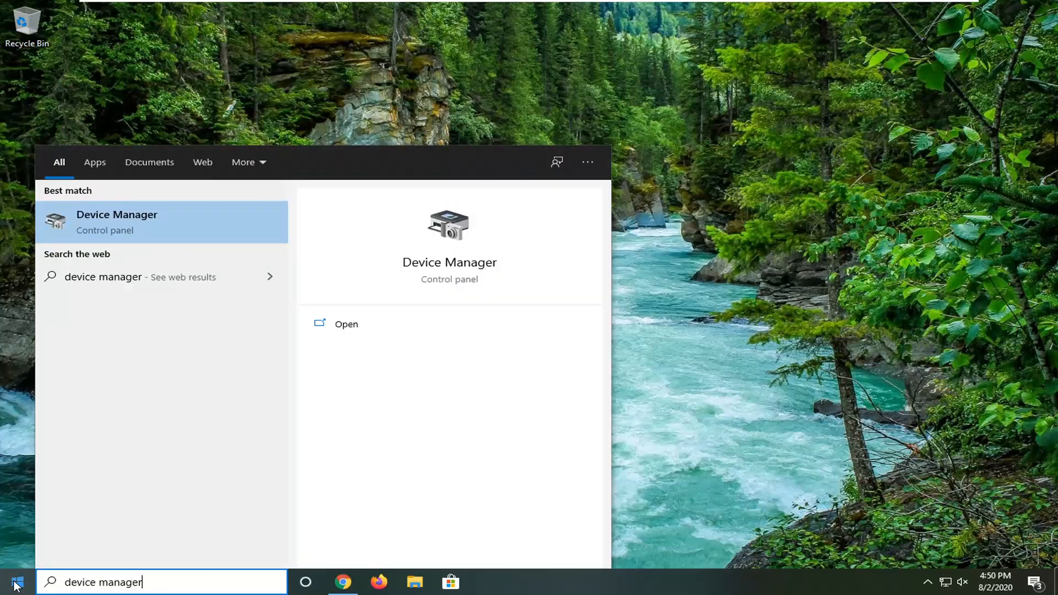
mouse_move(173, 250)
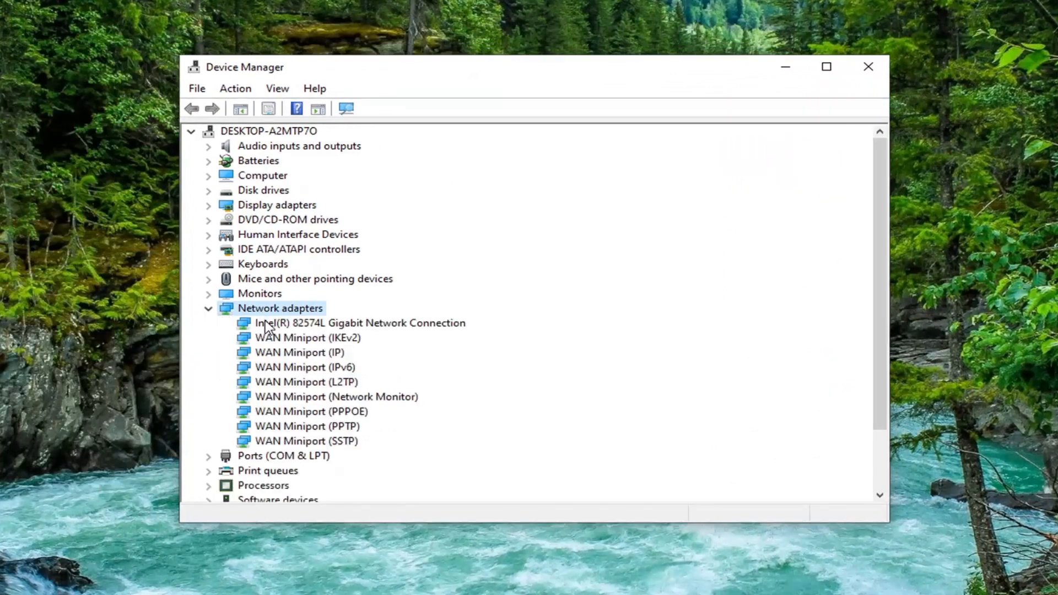
left_click(360, 323)
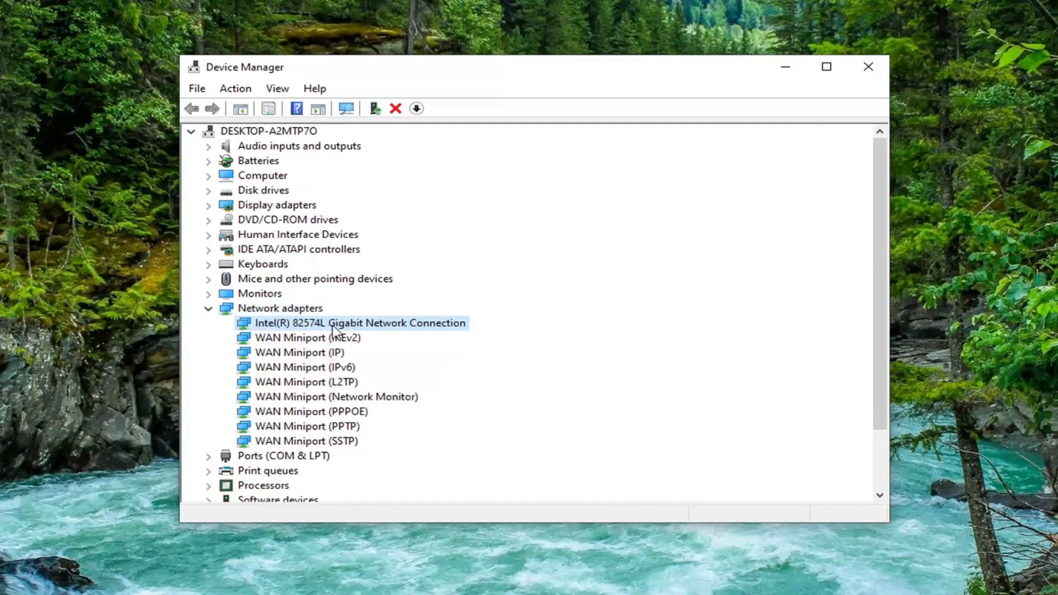
right_click(359, 323)
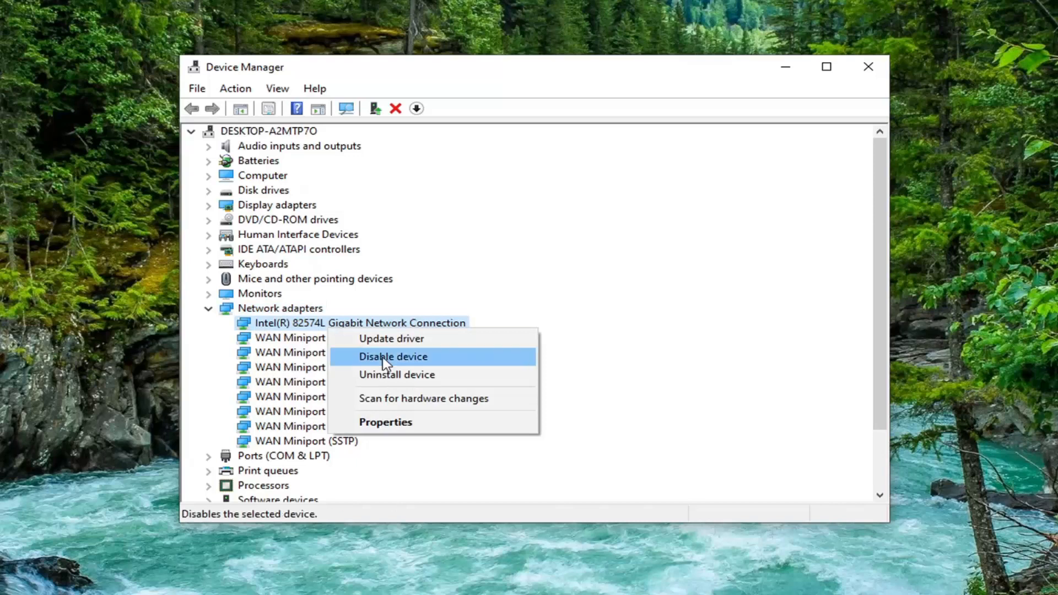
left_click(390, 338)
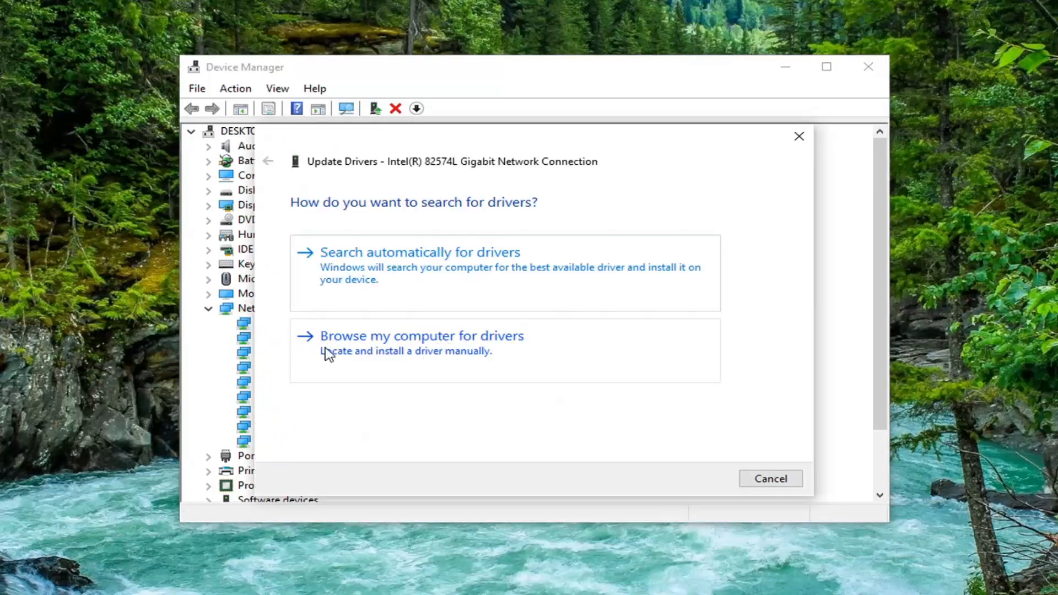
left_click(421, 335)
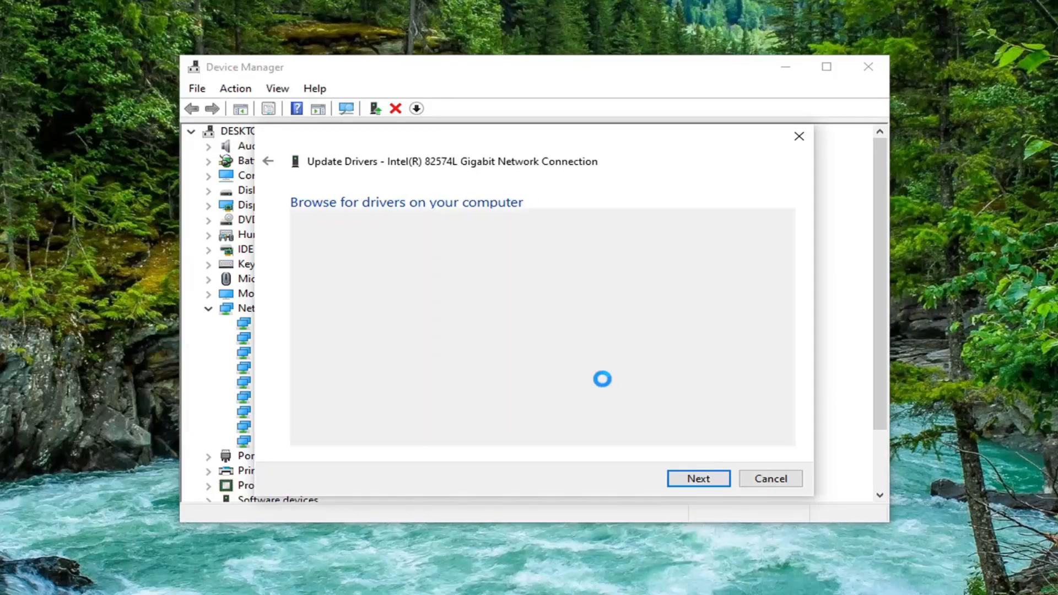
left_click(698, 478)
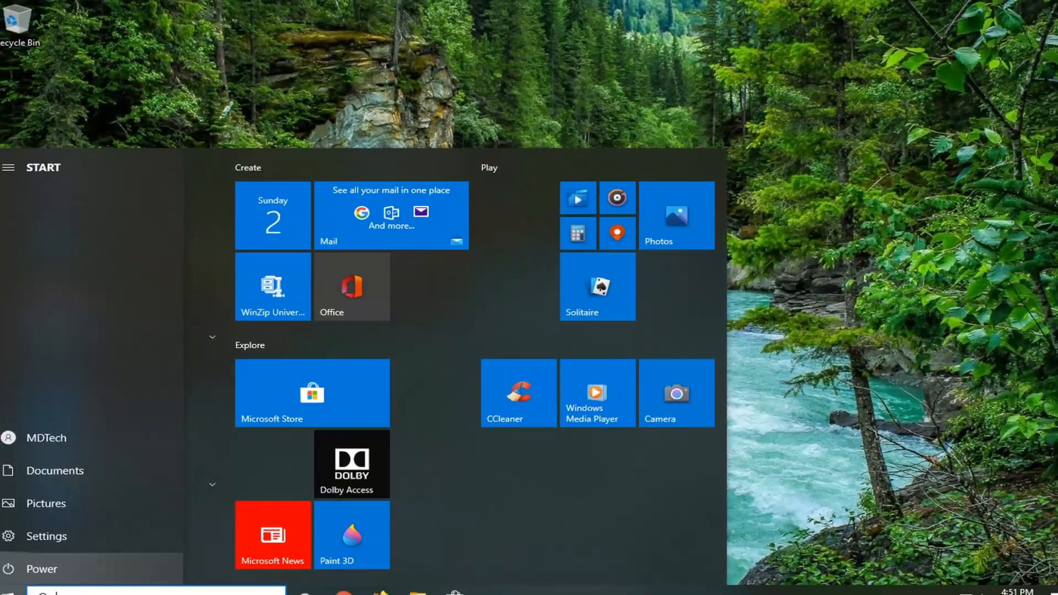
Launch msconfig and review the Services list, toggling Hide all Microsoft services on and off.
type("msconfig")
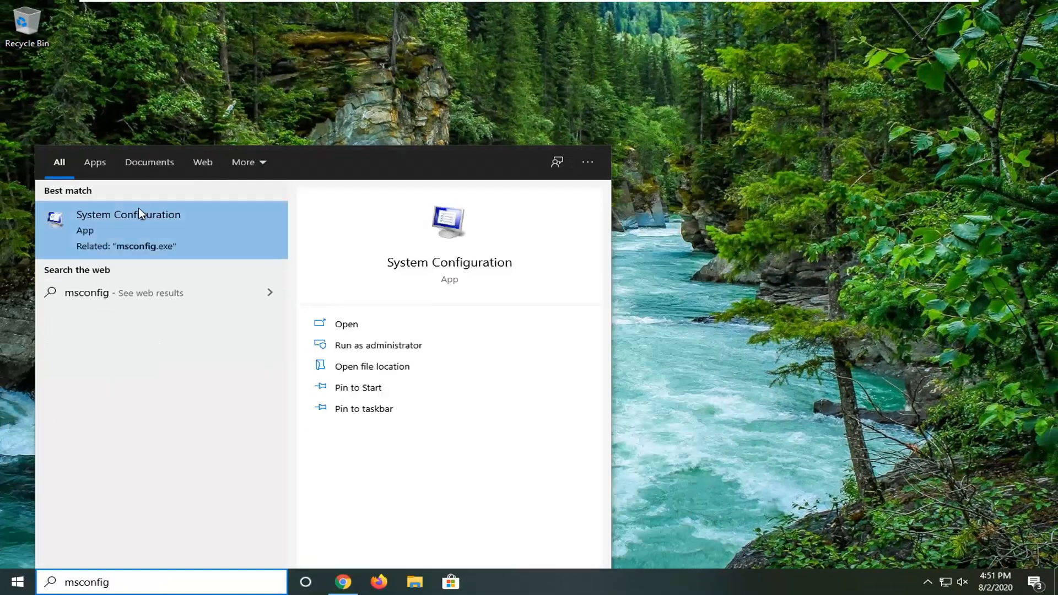
left_click(128, 223)
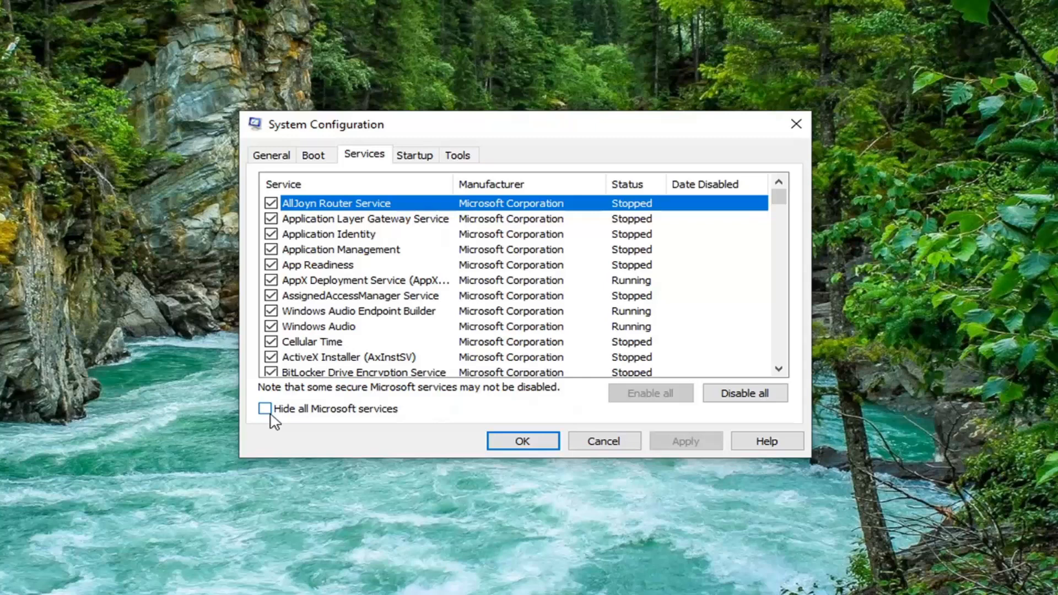
left_click(265, 408)
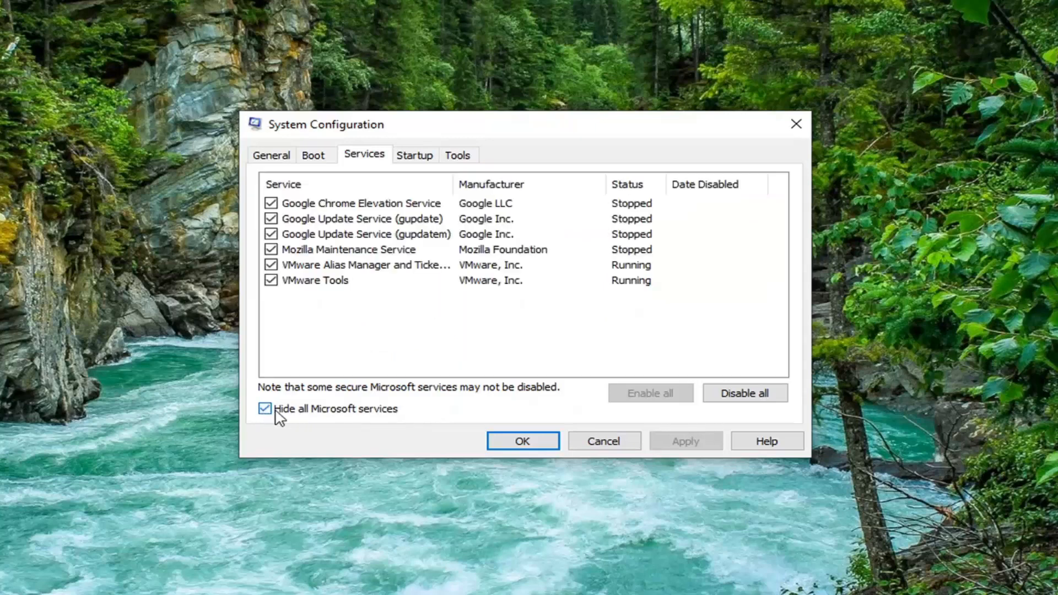
left_click(265, 408)
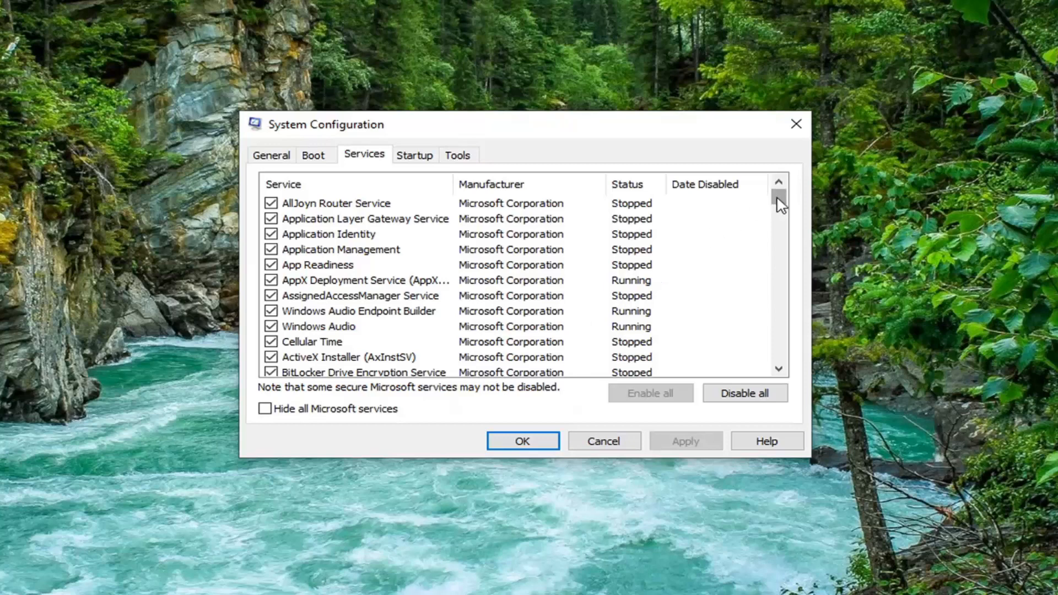
scroll("down", 3)
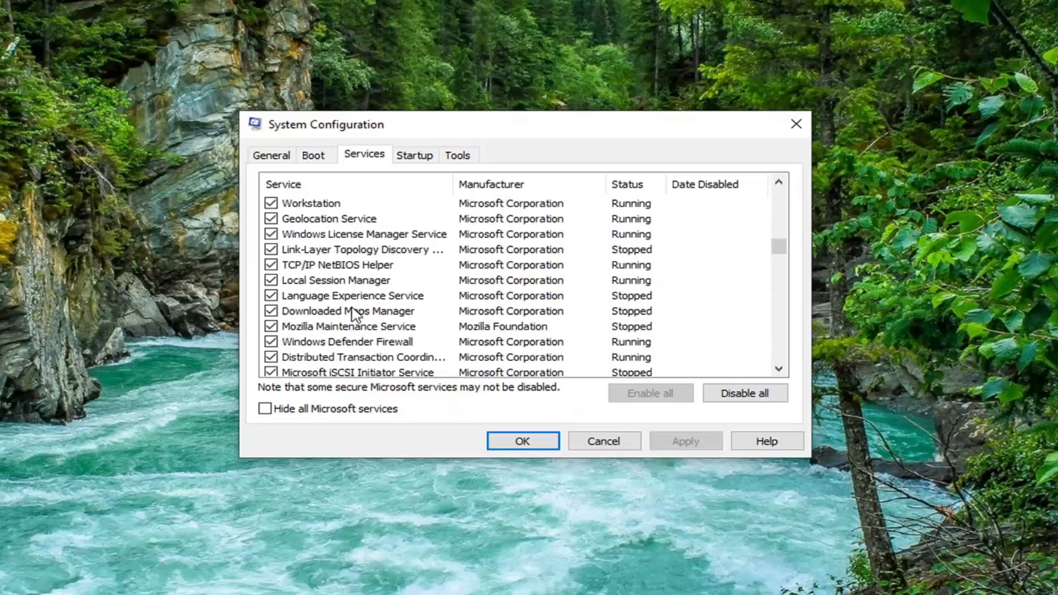
scroll("down", 3)
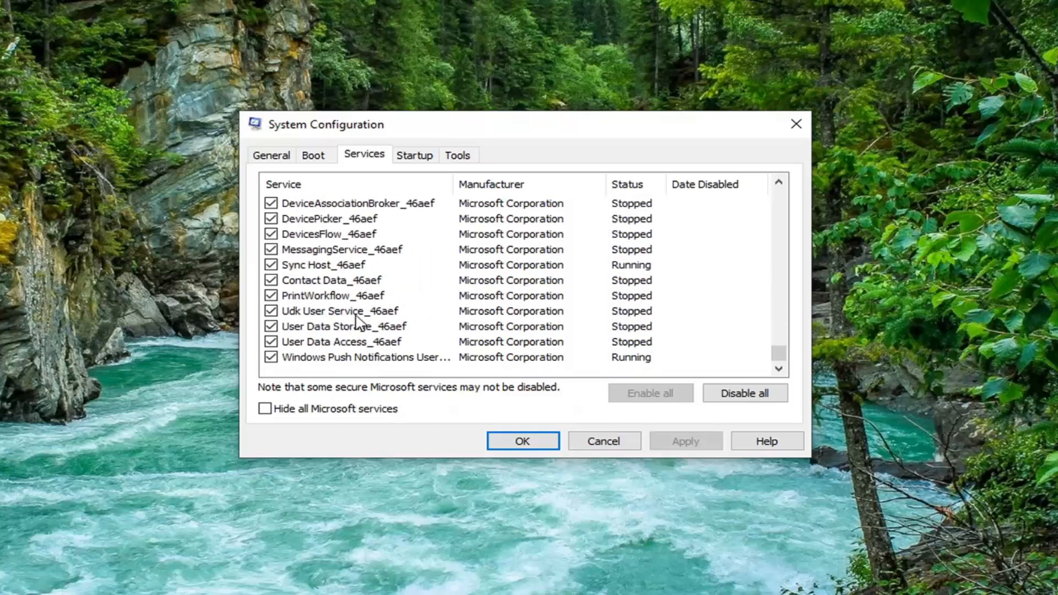
scroll("down", 3)
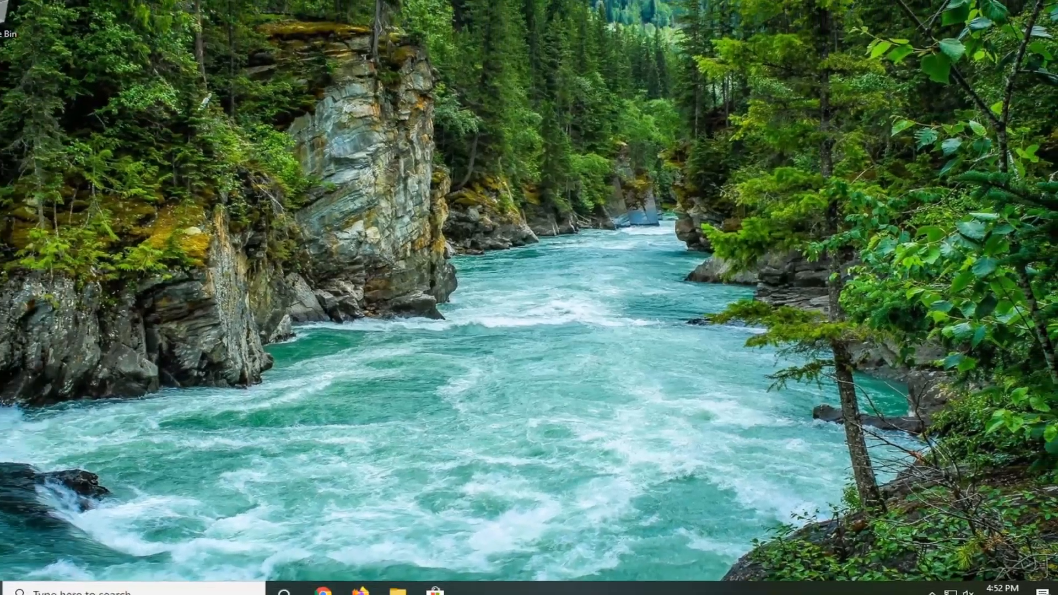
Launch Command Prompt as administrator and approve the elevation prompt.
type("cmd")
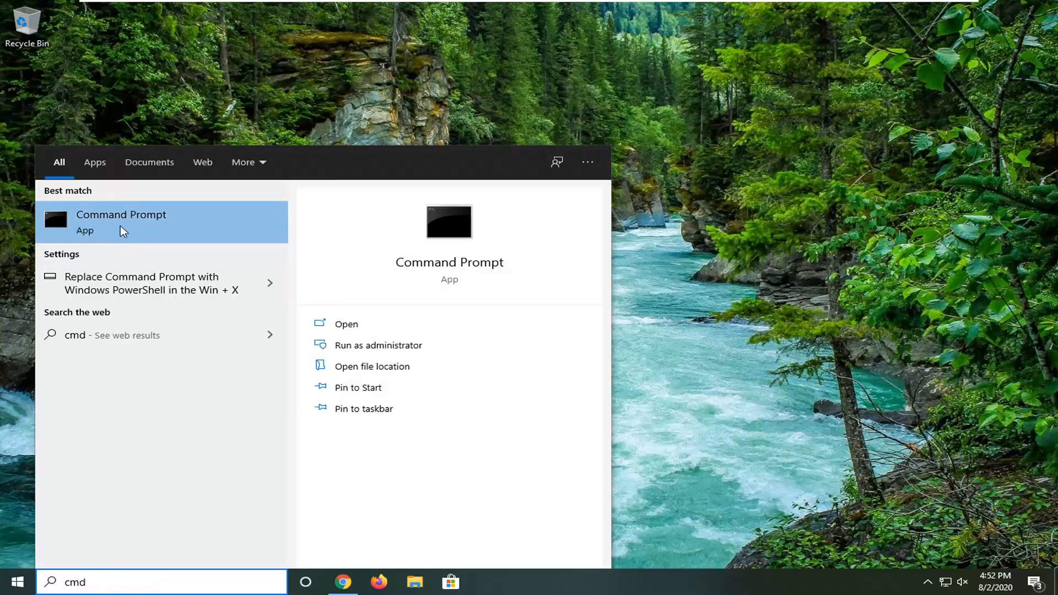
right_click(121, 221)
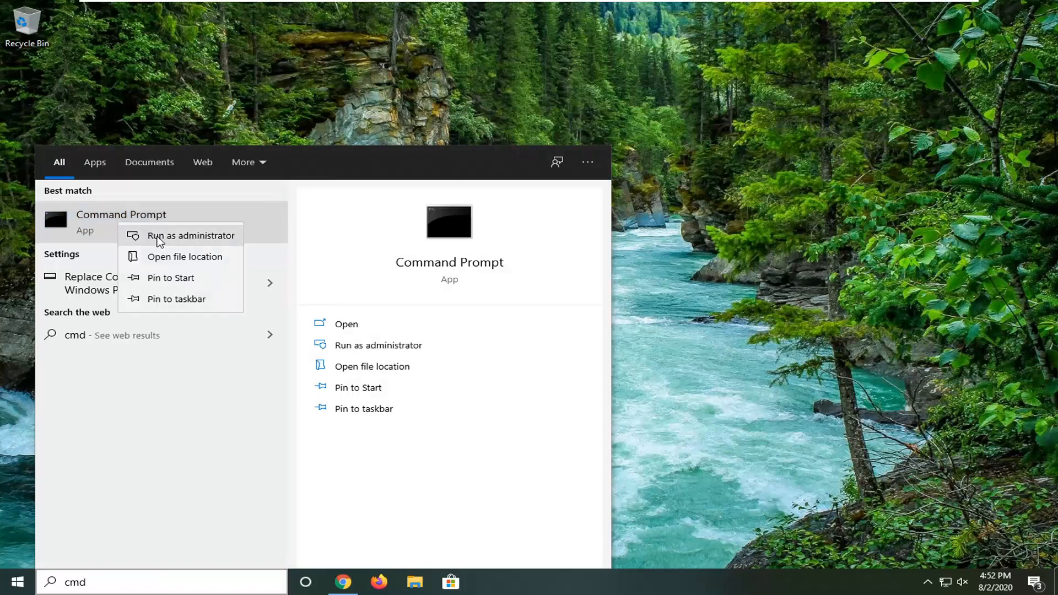
left_click(192, 235)
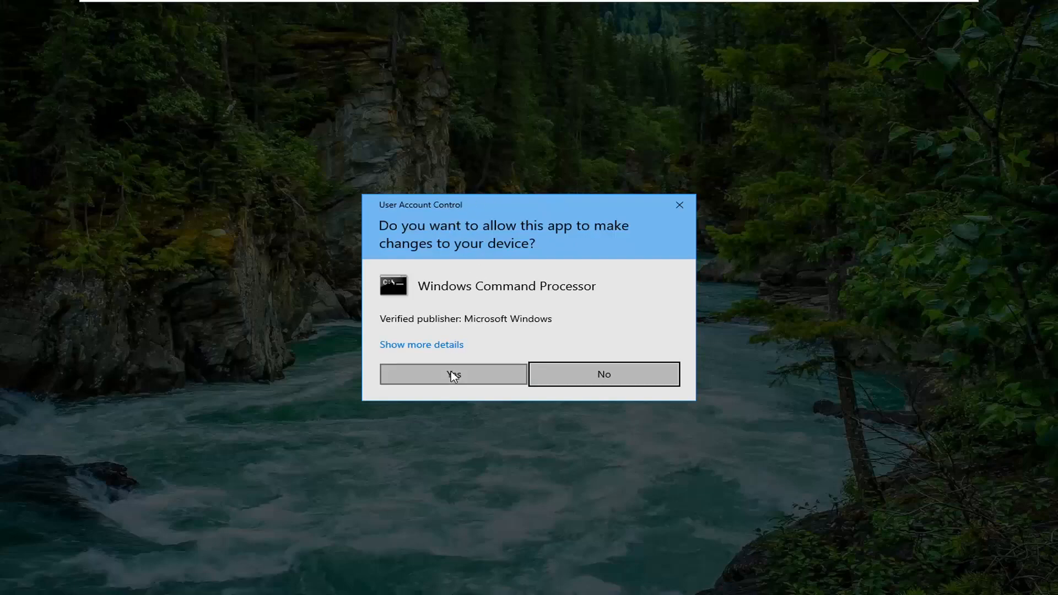
left_click(453, 374)
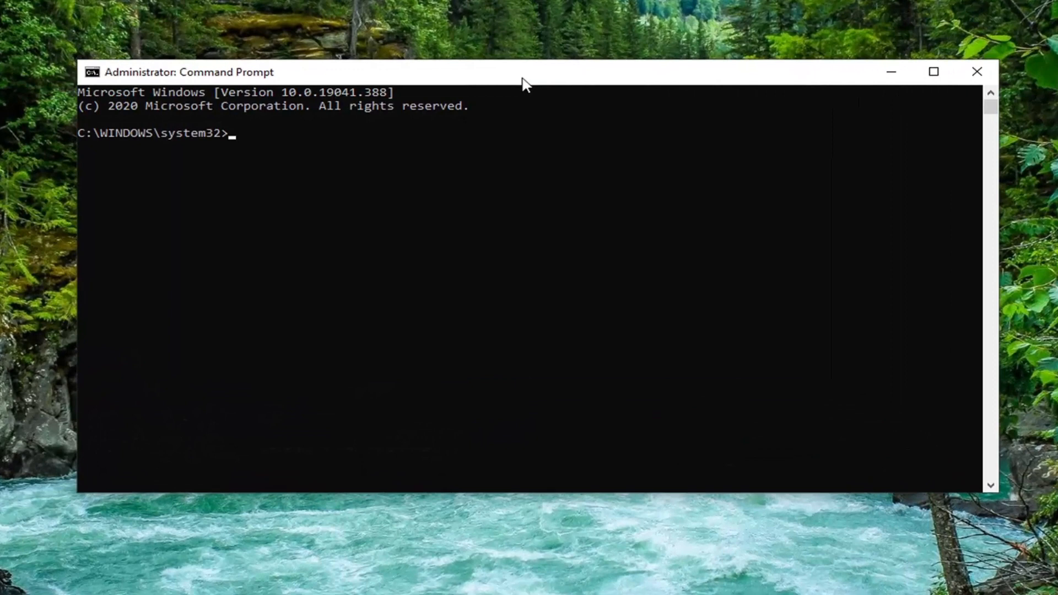
Run ipconfig /flushdns to clear the DNS resolver cache.
type("ipconfig")
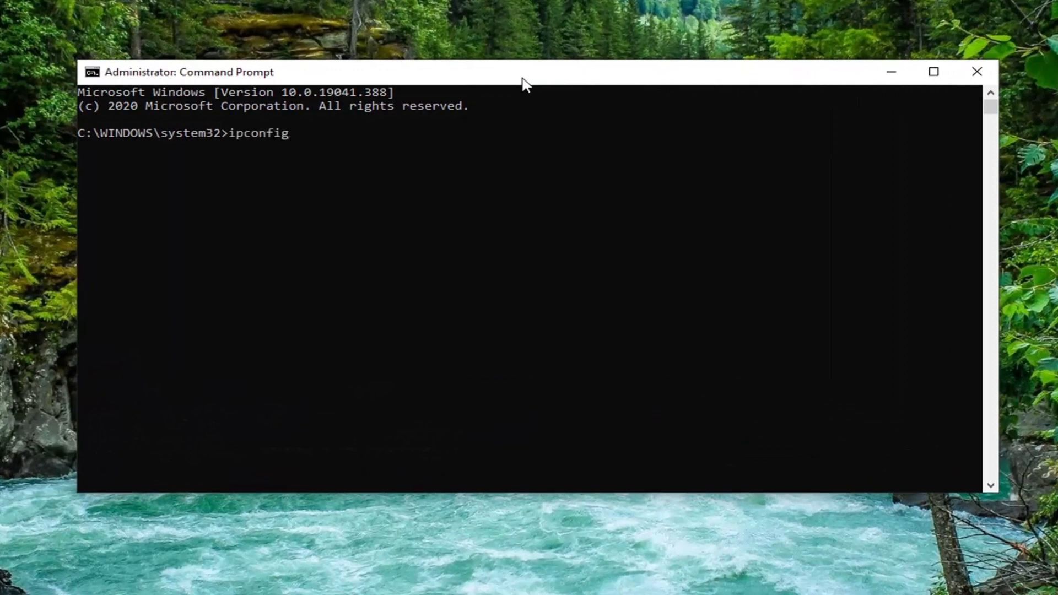
type("/flushdns")
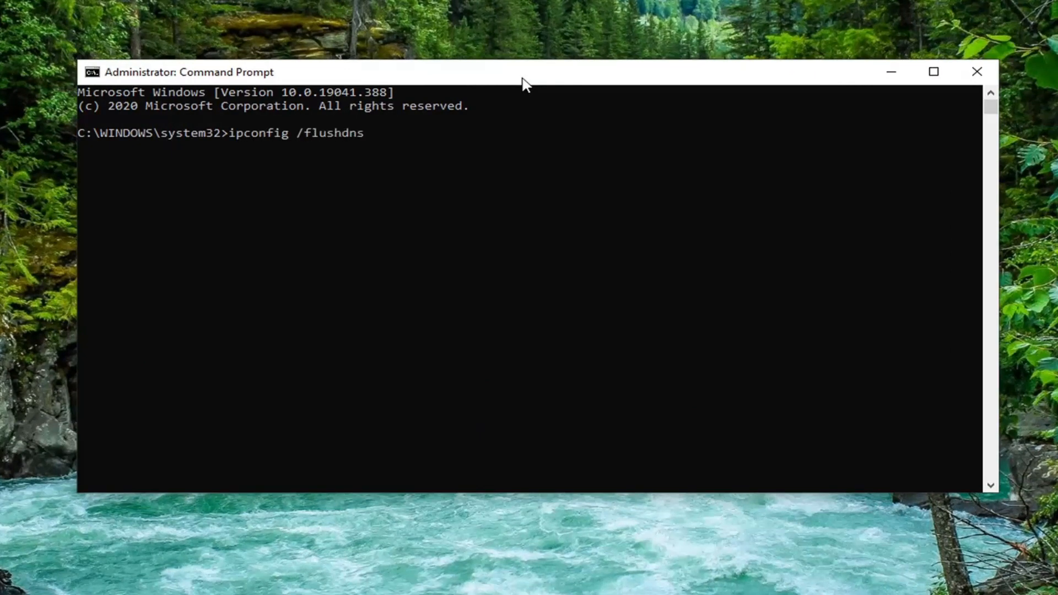
mouse_move(238, 164)
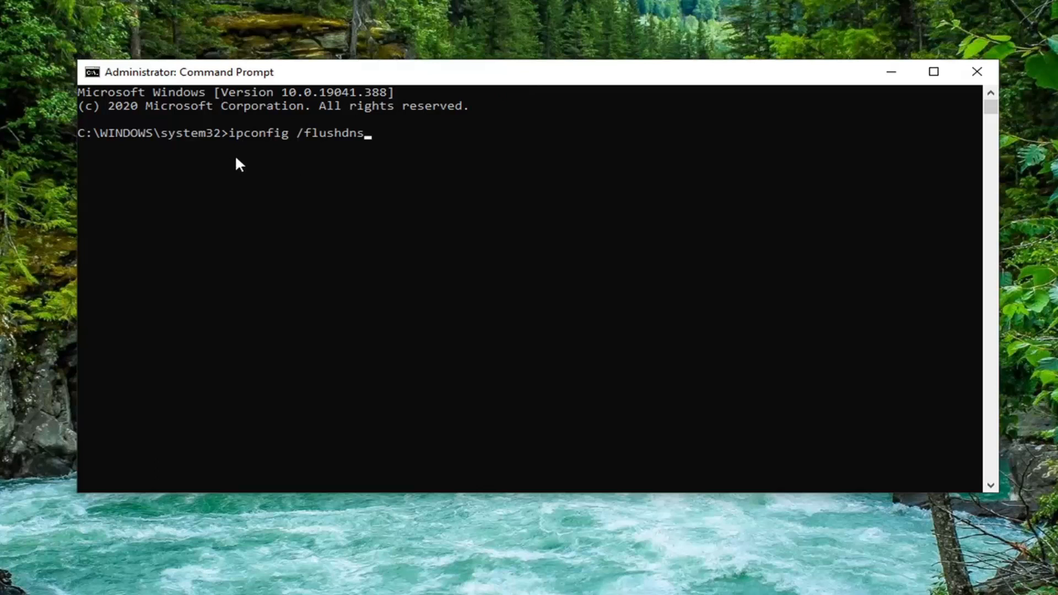
mouse_move(303, 136)
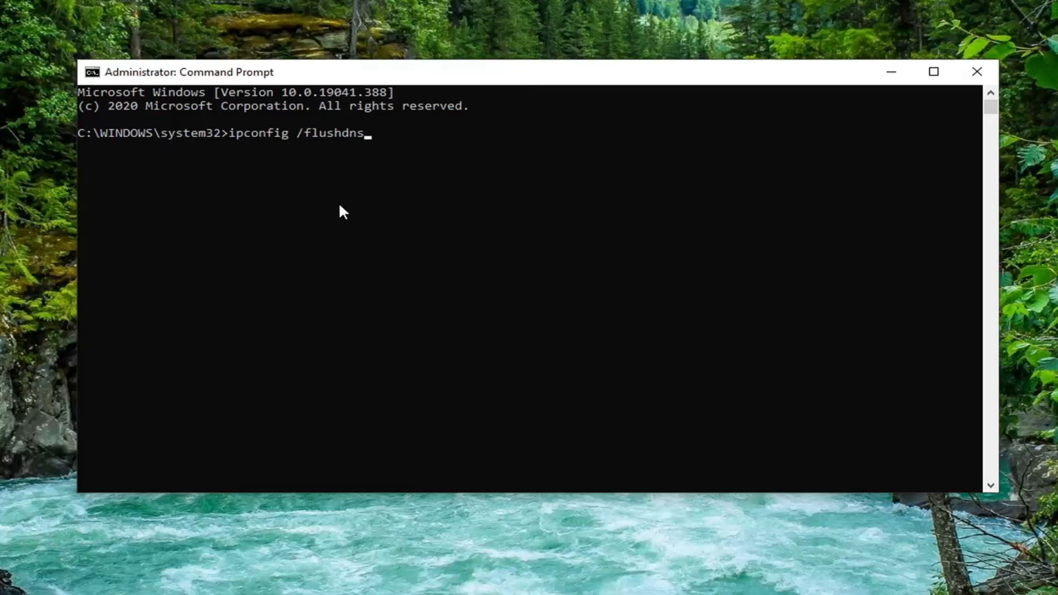
key("Enter")
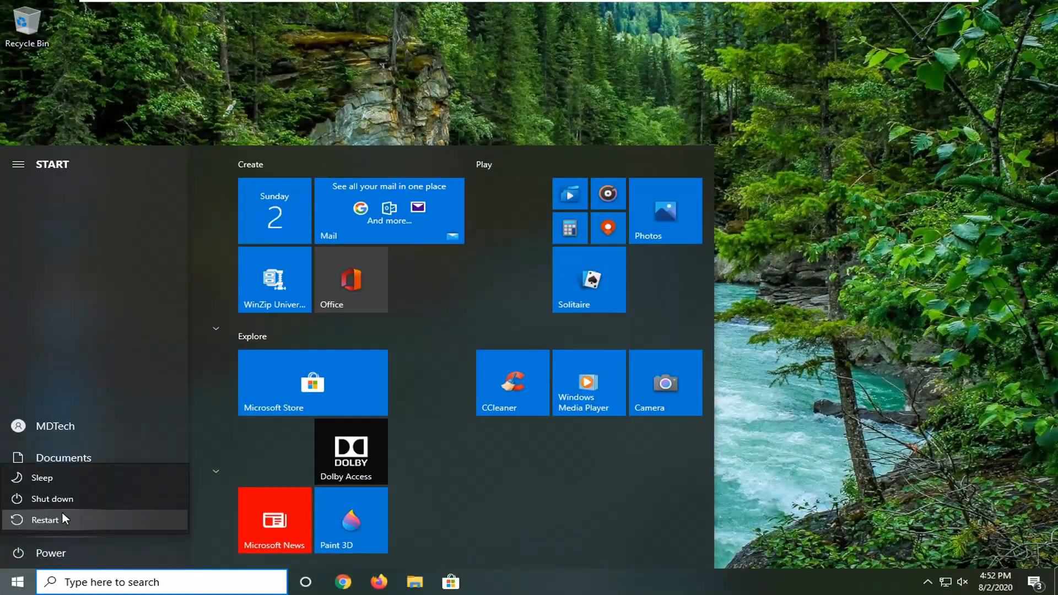
Restart the computer from the Start menu power options.
left_click(45, 521)
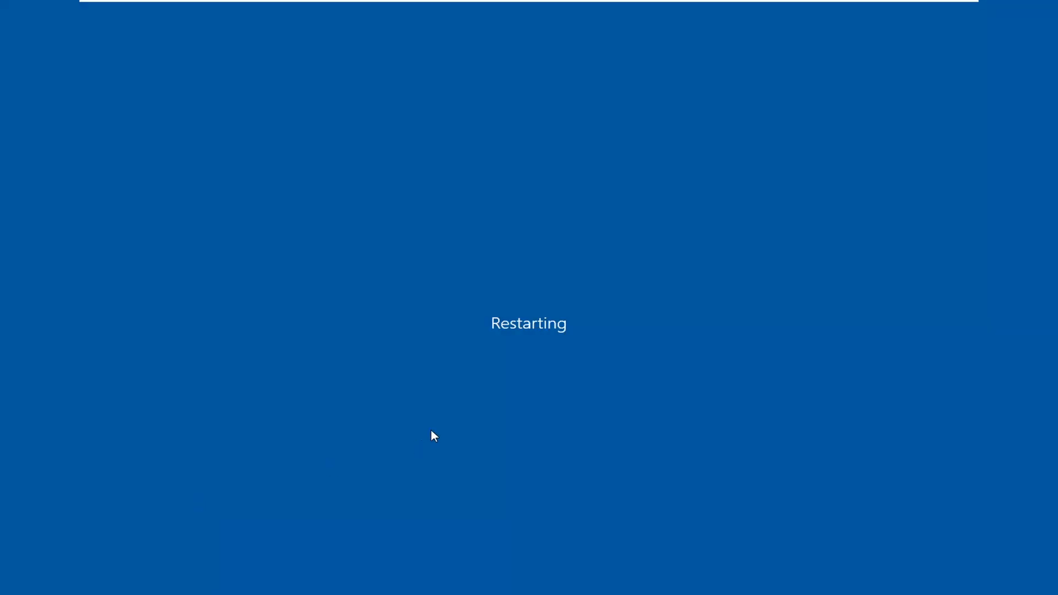